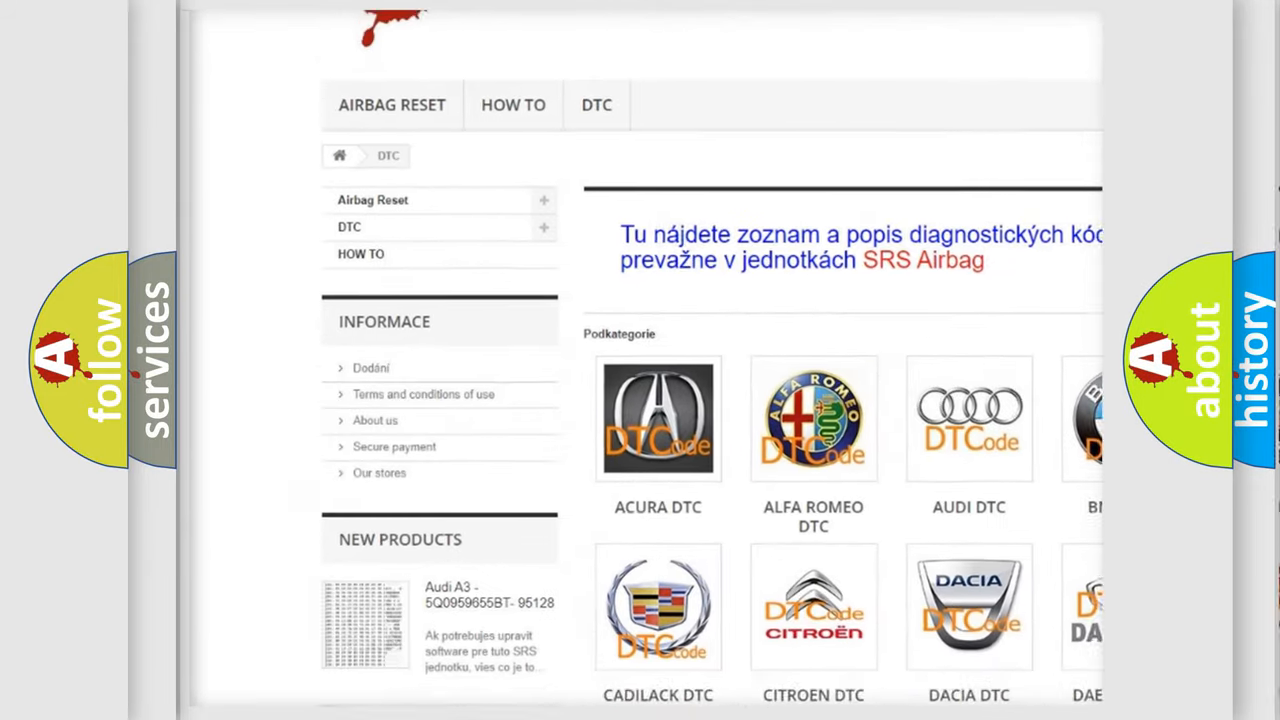
pyautogui.scroll(-3)
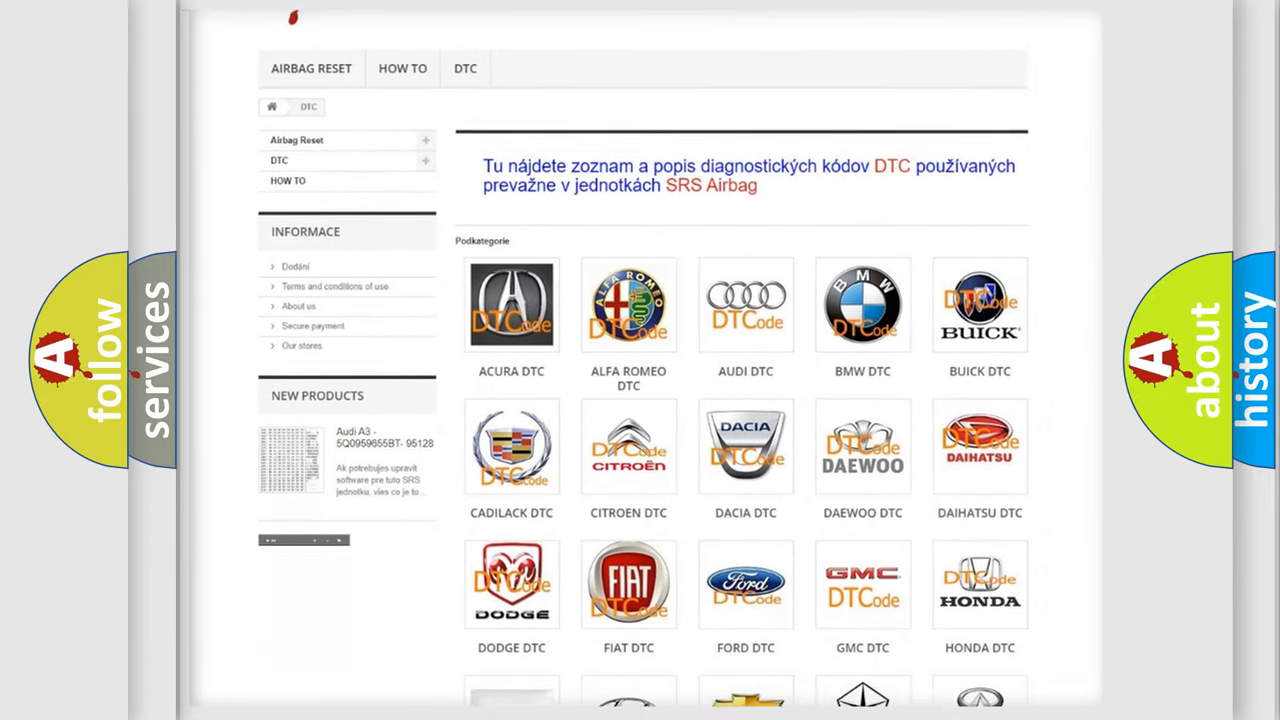
pyautogui.scroll(-3)
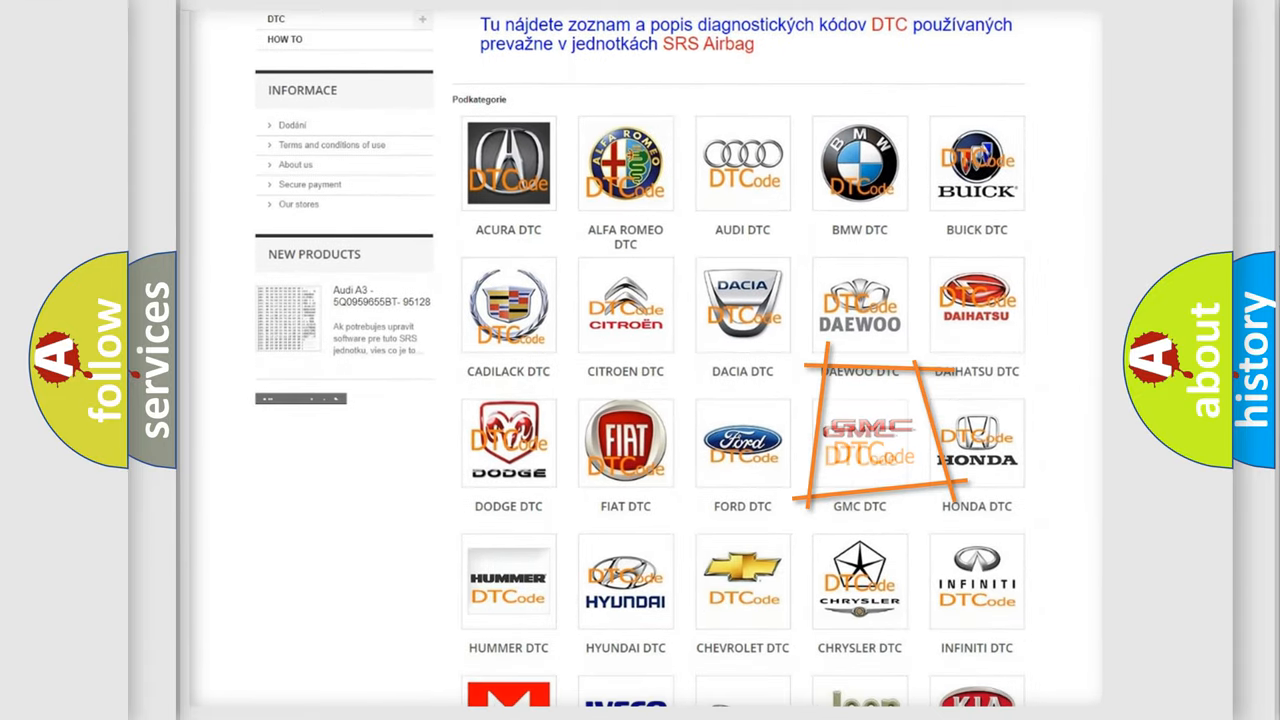